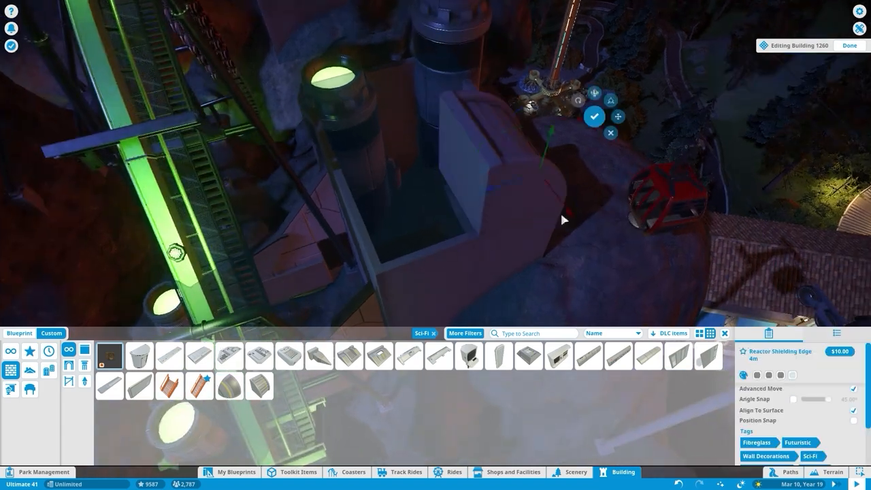
Set the scene lighting to 3:30 PM daylight while editing Building 1260.
{"action": "left_click", "coordinate": [108, 385]}
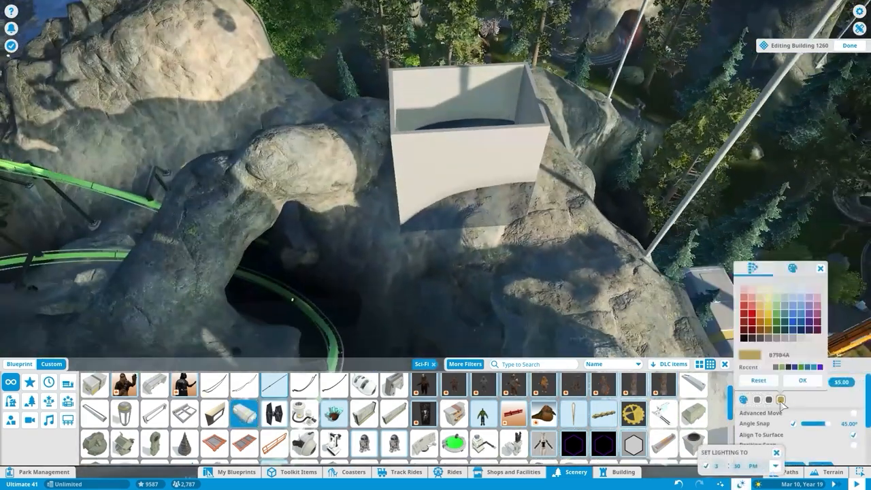
Place several Alpine Rock 5 (Large) boulders around the white domed pod.
{"action": "left_click", "coordinate": [435, 156]}
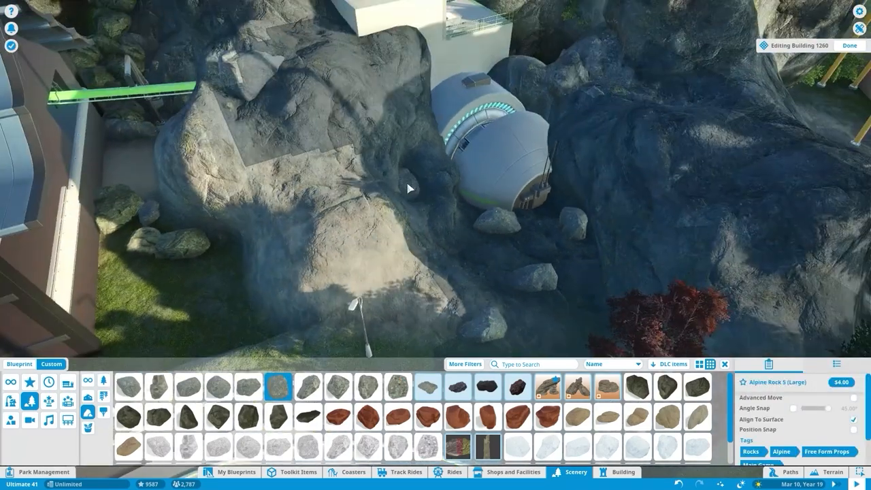
Filter scenery to the Sci-Fi theme to place Hazard Strip 2 beside the pool.
{"action": "left_click", "coordinate": [308, 386]}
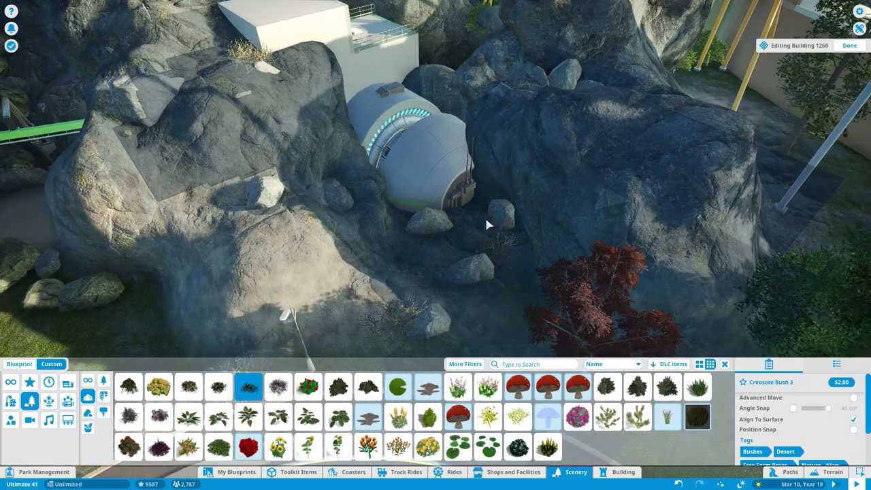
{"action": "left_click", "coordinate": [465, 363]}
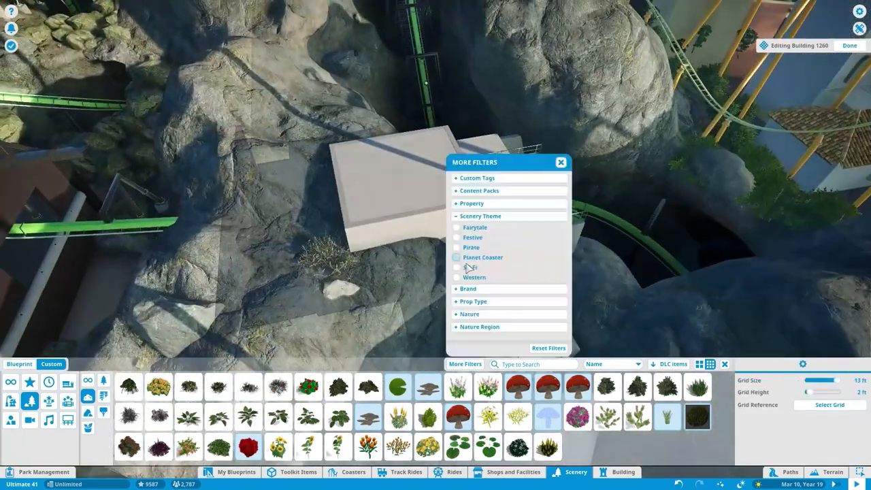
{"action": "left_click", "coordinate": [456, 266]}
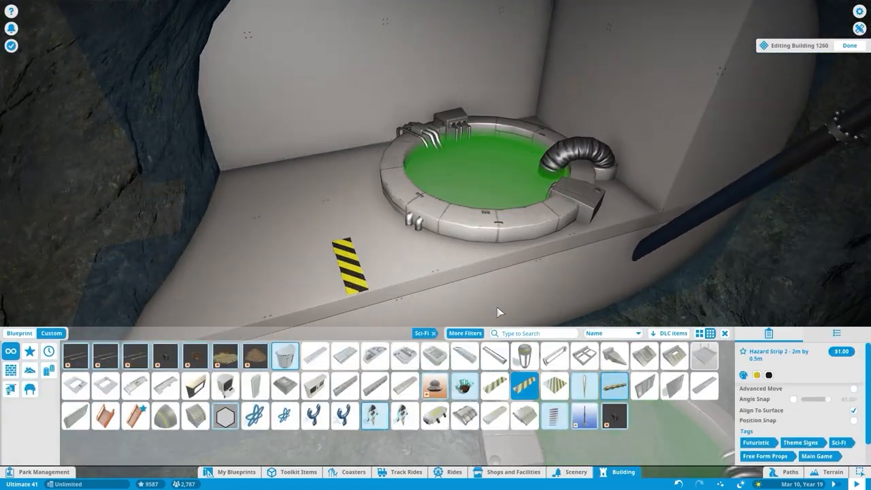
Recolour the hazard strip green and add a sci-fi railing along the ledge.
{"action": "left_click", "coordinate": [754, 375]}
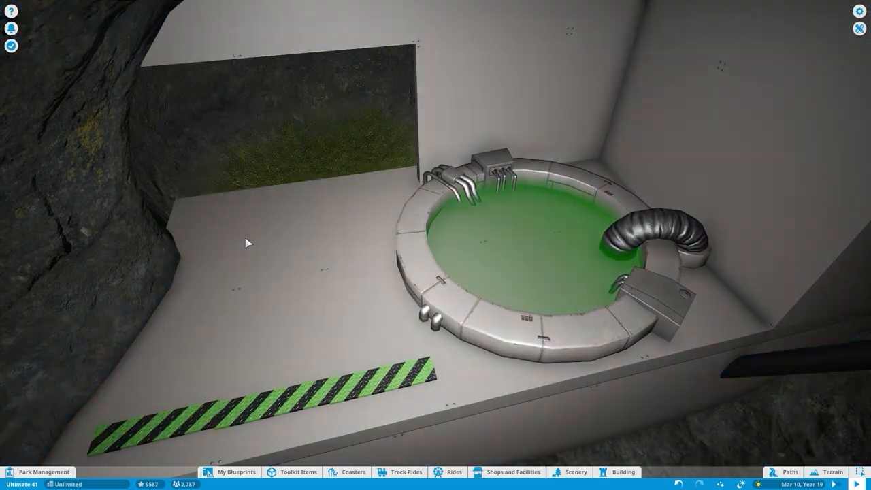
{"action": "left_click", "coordinate": [620, 471]}
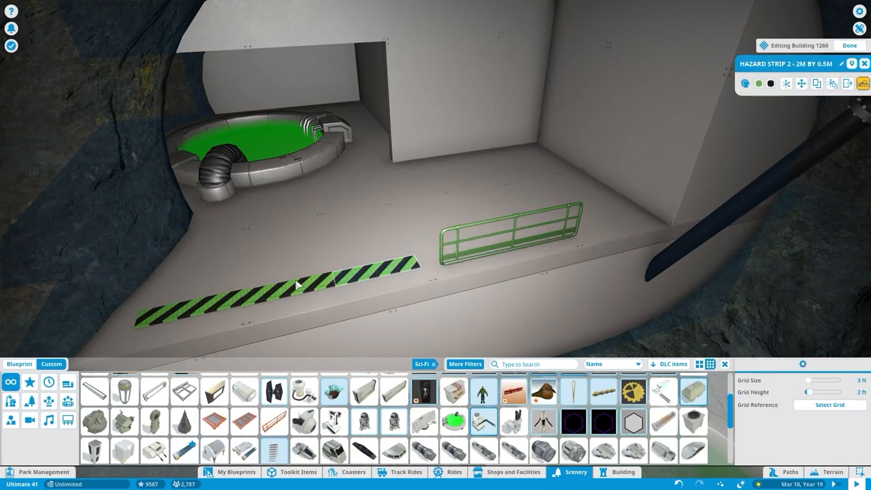
{"action": "left_click", "coordinate": [507, 231]}
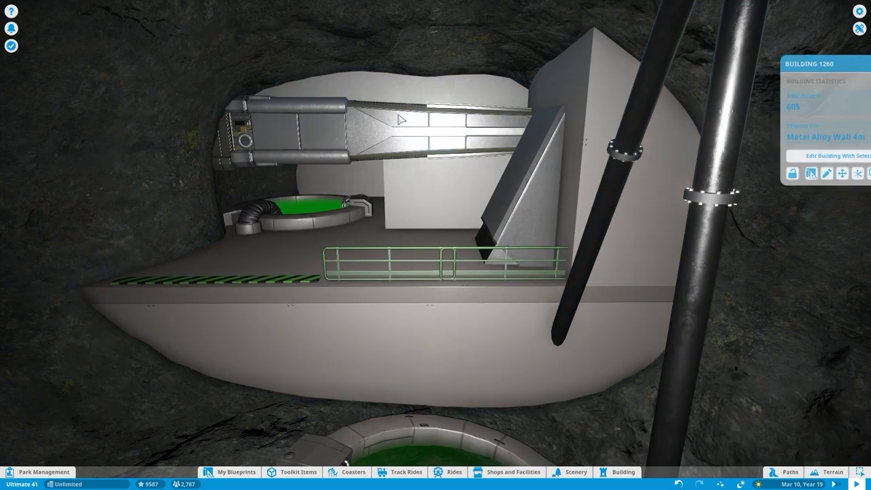
Position a vented sci-fi wall panel inside the room, matching the opposite panel.
{"action": "left_click", "coordinate": [823, 156]}
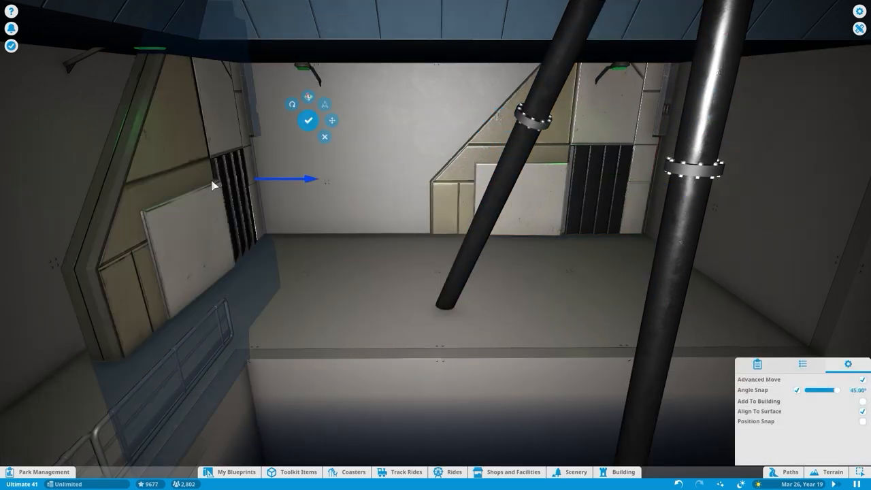
Confirm the moved piece and set glass wall pieces under the sci-fi structure.
{"action": "left_click", "coordinate": [576, 471]}
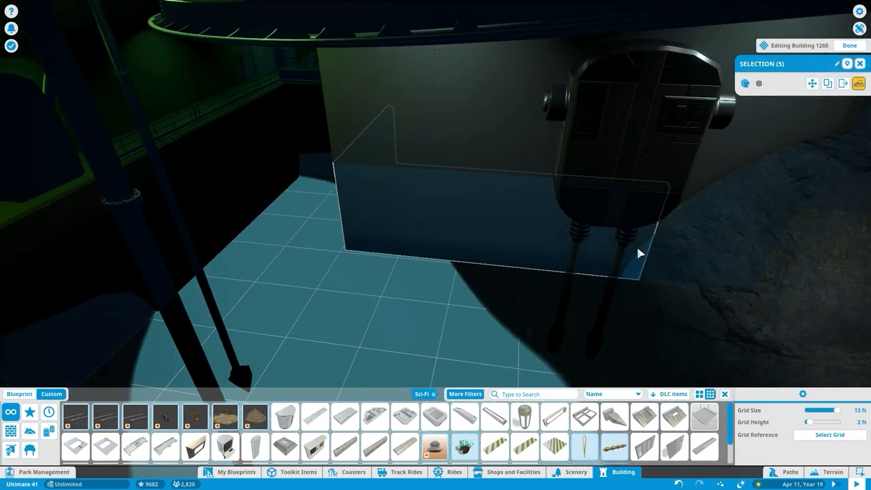
{"action": "left_click", "coordinate": [849, 45]}
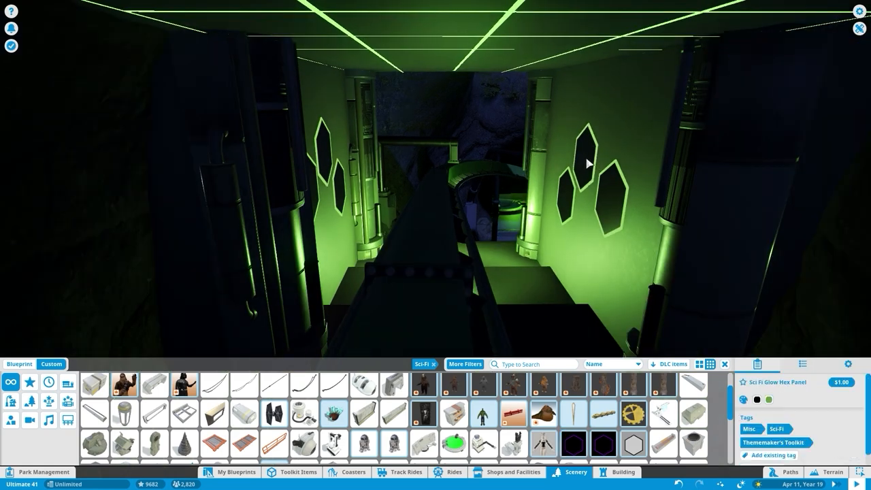
Place Sci Fi Glow Hex Panels along the tunnel walls.
{"action": "left_click", "coordinate": [624, 471]}
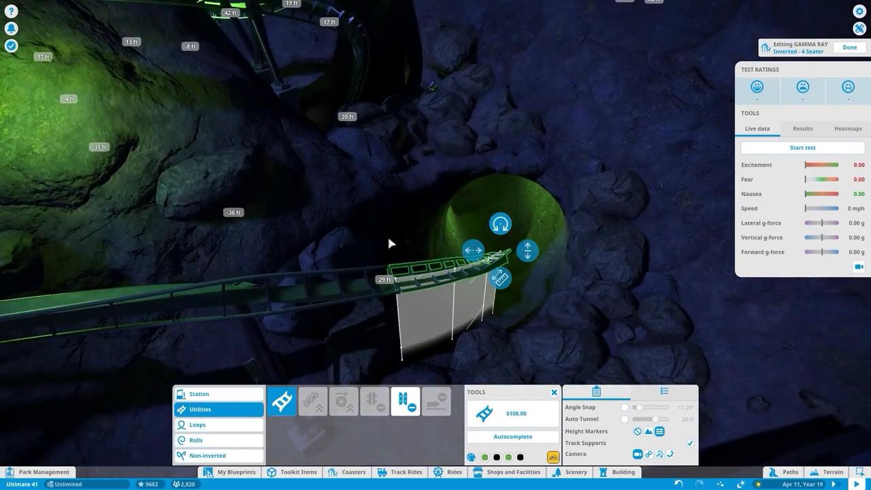
Add GAMMA RAY track through the cave with Auto Tunnel, then Smooth All.
{"action": "left_click", "coordinate": [625, 419]}
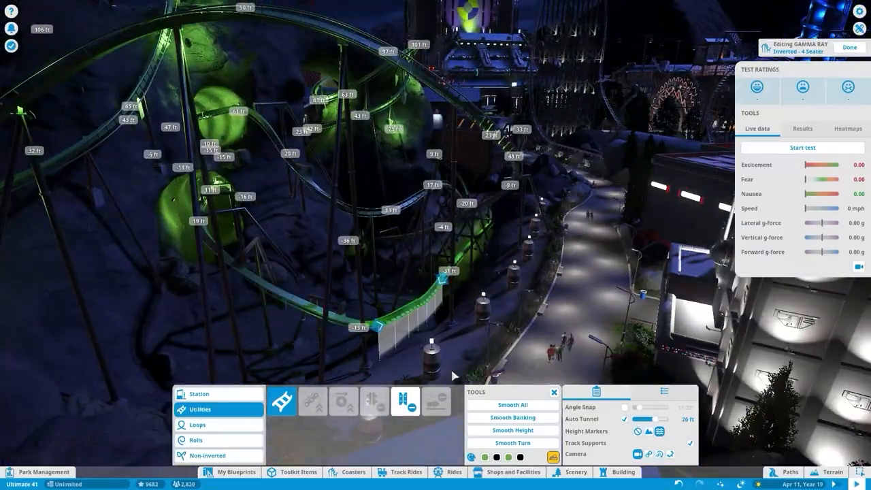
{"action": "left_click", "coordinate": [513, 405]}
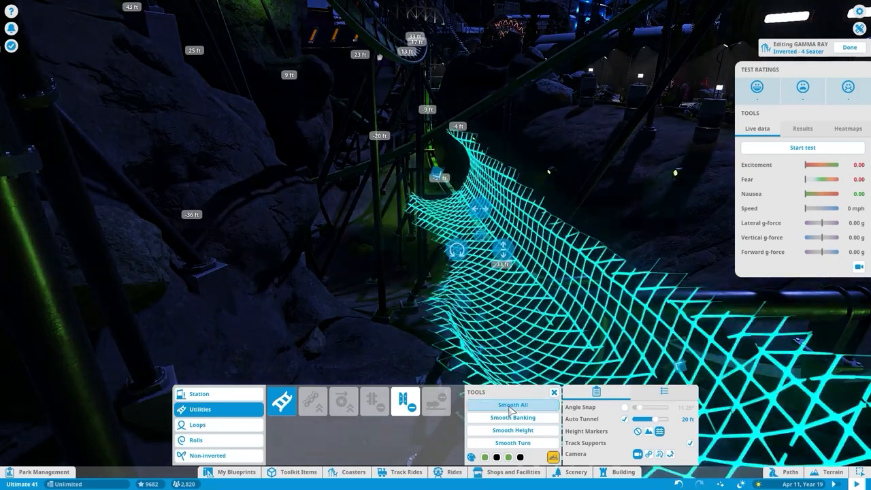
{"action": "left_click", "coordinate": [511, 405]}
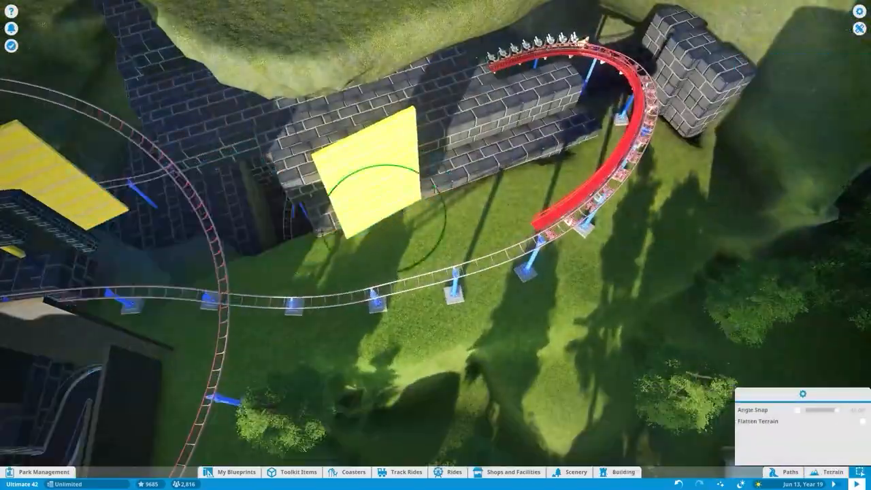
Confirm the curved coaster track section around the brick castle walls.
{"action": "left_click", "coordinate": [624, 472]}
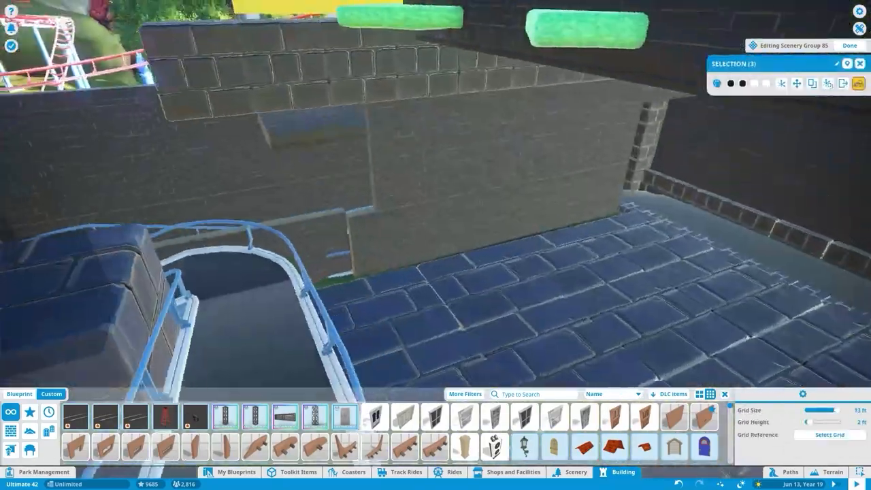
Edit the brick scenery group and paint the ground near the path ramp.
{"action": "left_click", "coordinate": [831, 471]}
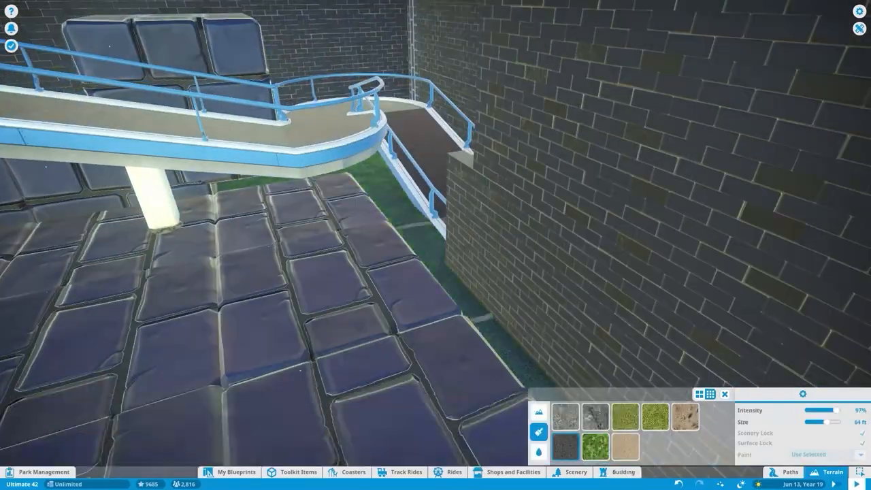
{"action": "left_click", "coordinate": [621, 472]}
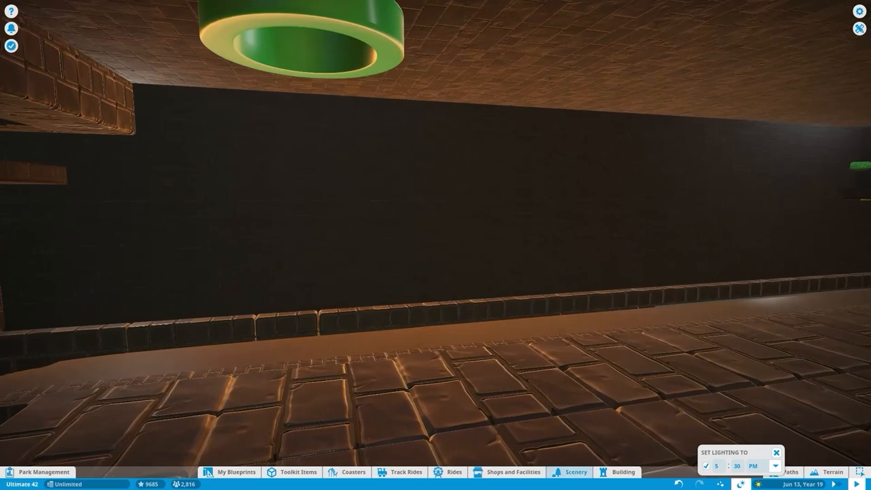
Set the lighting time to 5:30 PM while viewing the brick tunnel.
{"action": "left_click", "coordinate": [297, 471]}
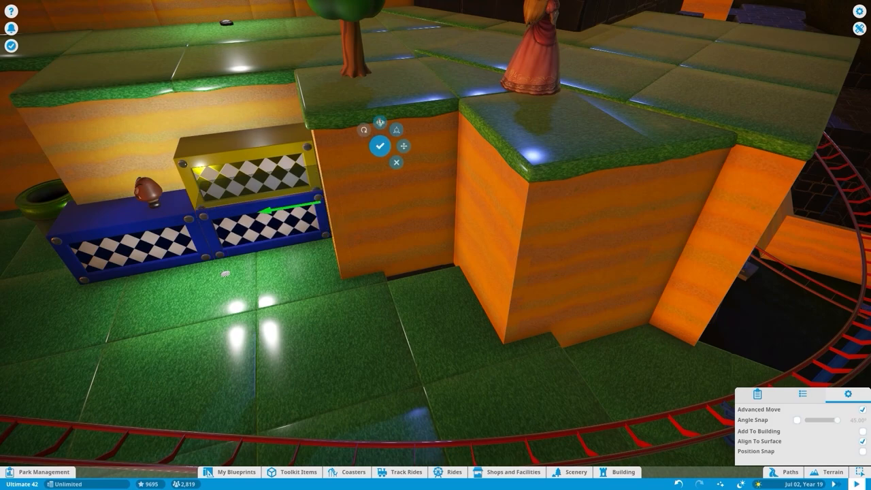
{"action": "left_click", "coordinate": [380, 146]}
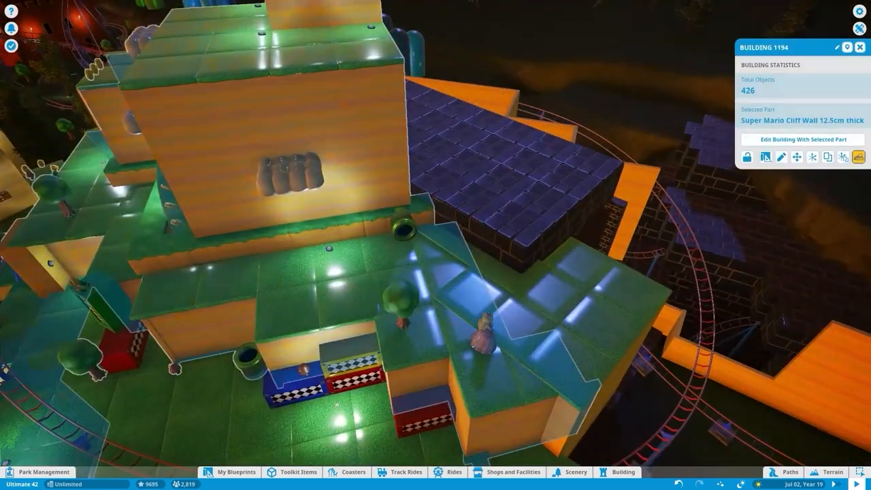
{"action": "left_click", "coordinate": [802, 139]}
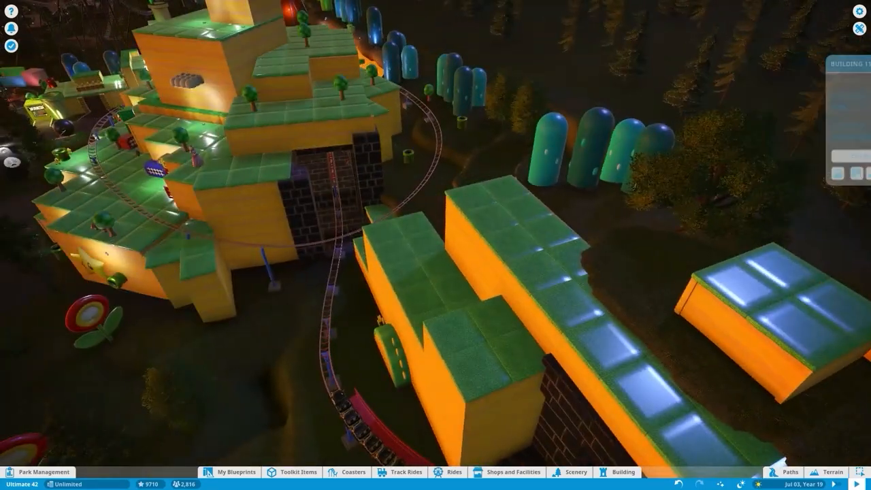
Select Building 1322 beside the curving red track and enter Edit Building mode.
{"action": "left_click", "coordinate": [618, 471]}
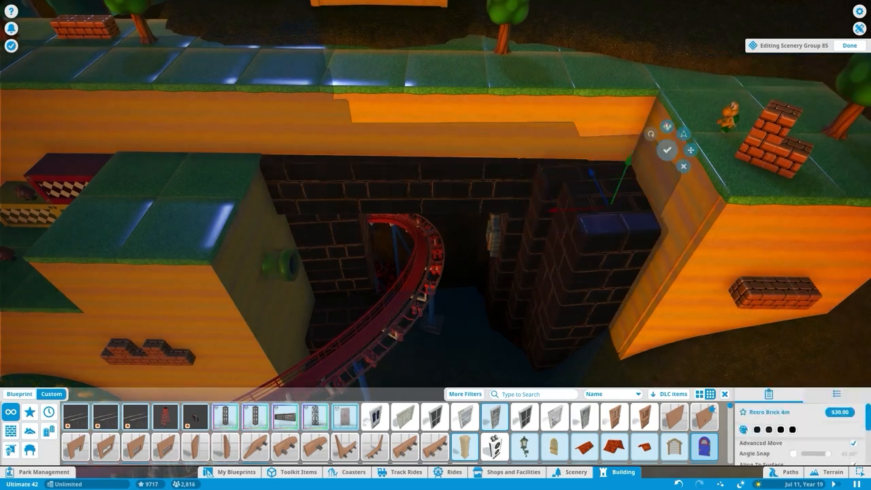
{"action": "left_click", "coordinate": [575, 473]}
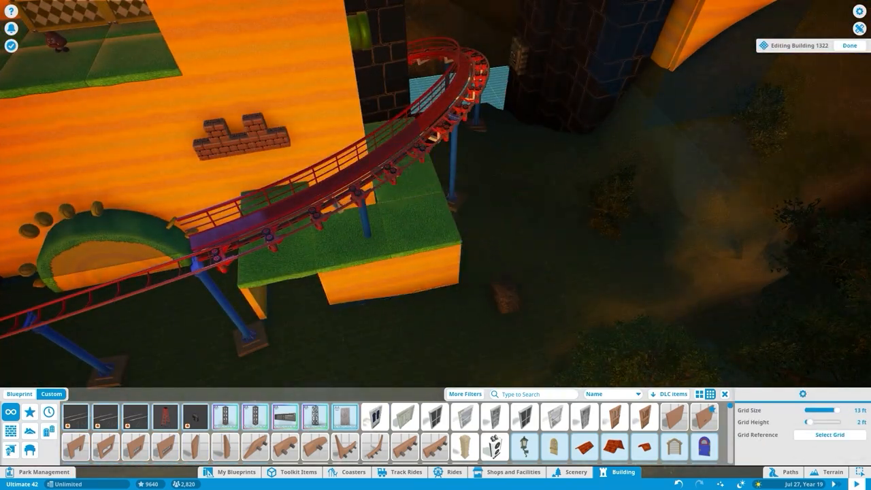
Finish the building and edit scenery group 85, the question-block brick stack.
{"action": "left_click", "coordinate": [849, 45]}
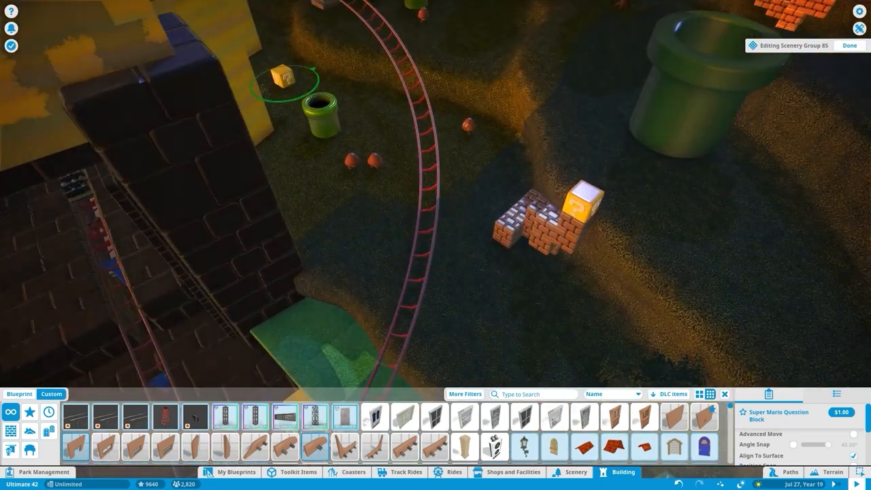
Exit editing and open the info panel for Building 652, the green-hill mural hall.
{"action": "left_click", "coordinate": [576, 471]}
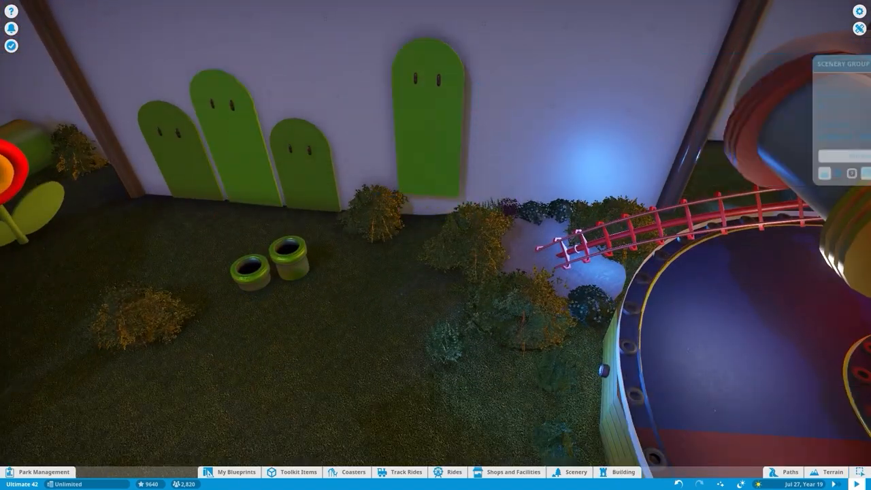
{"action": "left_click", "coordinate": [306, 163]}
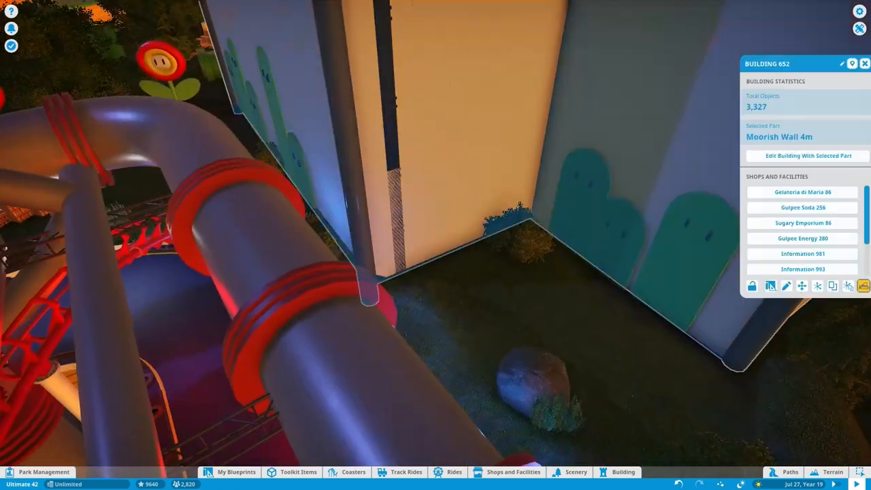
Close Building 652's info panel to reveal the Mario course along the track.
{"action": "left_click", "coordinate": [805, 156]}
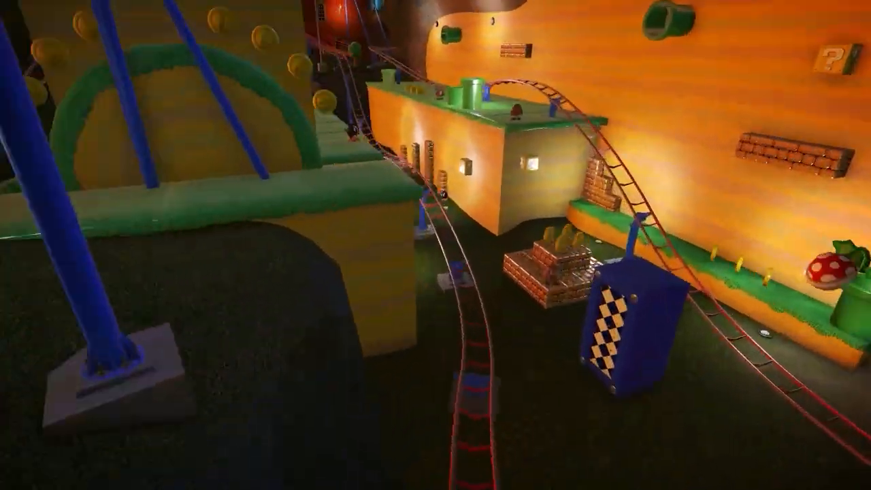
{"action": "key", "text": "Escape"}
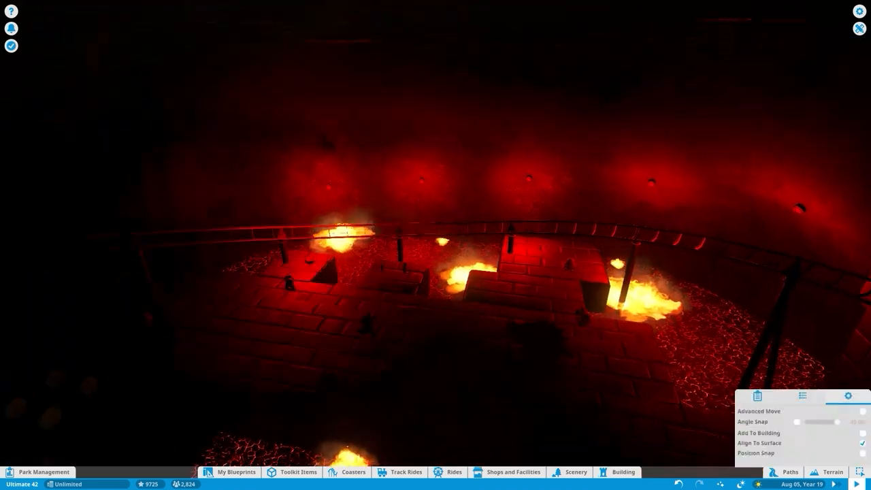
{"action": "left_click", "coordinate": [574, 472]}
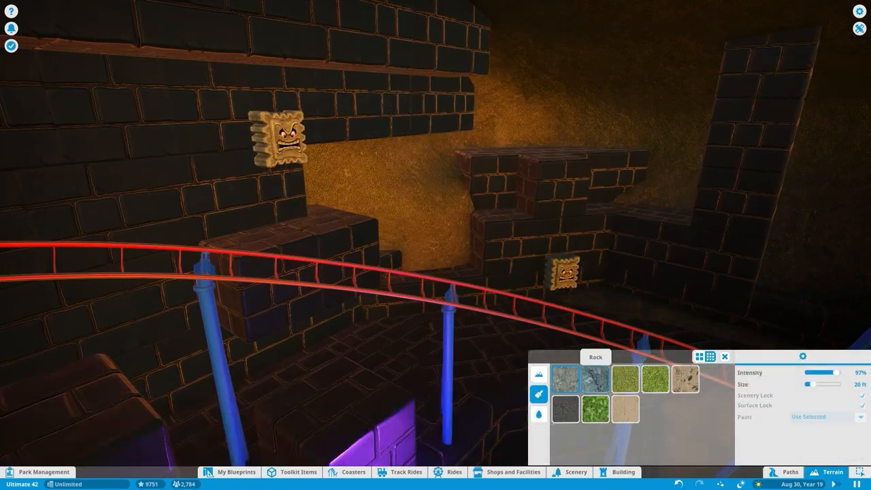
Brush the Rock terrain texture onto the brick cave ground around the track.
{"action": "left_click", "coordinate": [622, 471]}
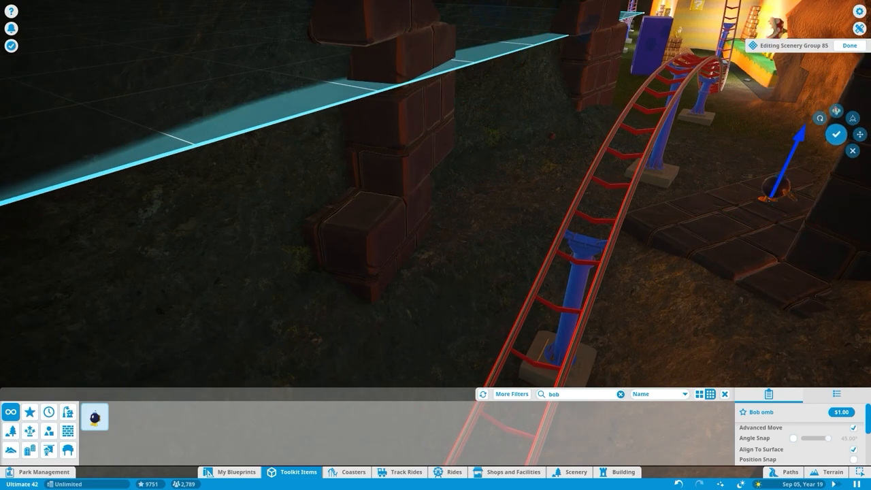
Search Toolkit Items for 'coin' to place gold coins along the red track.
{"action": "type", "text": "coin"}
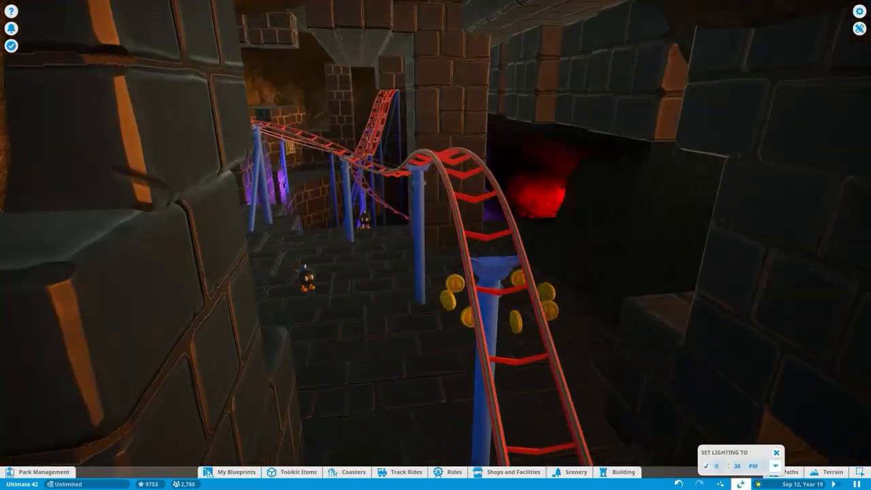
{"action": "left_click", "coordinate": [575, 472]}
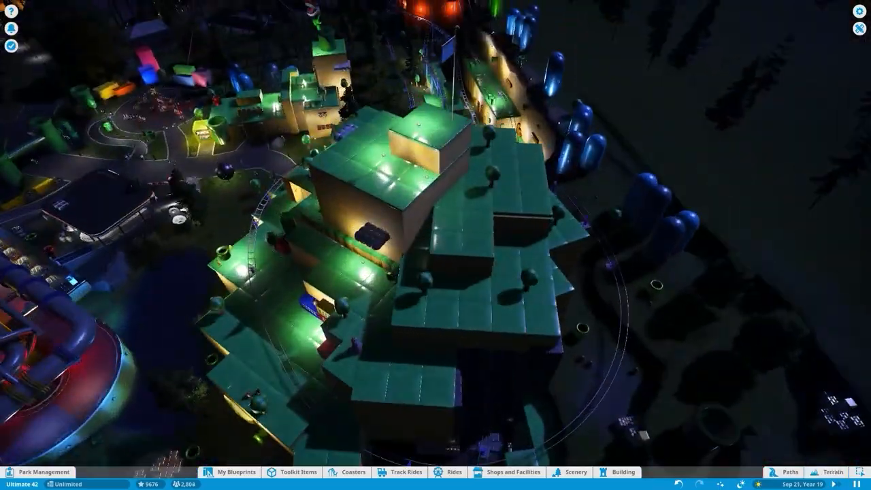
Place a Colored Event Light from Building > Custom above the yellow block.
{"action": "left_click", "coordinate": [619, 471]}
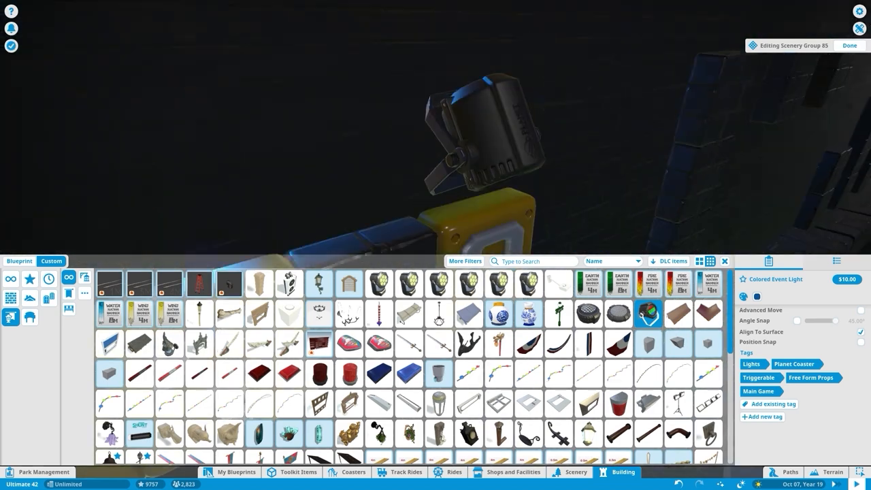
{"action": "left_click", "coordinate": [588, 314]}
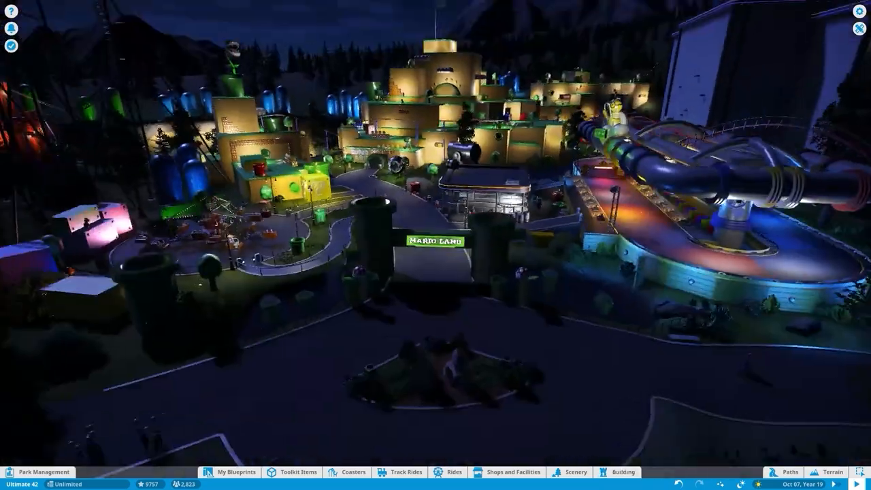
{"action": "left_click", "coordinate": [574, 471]}
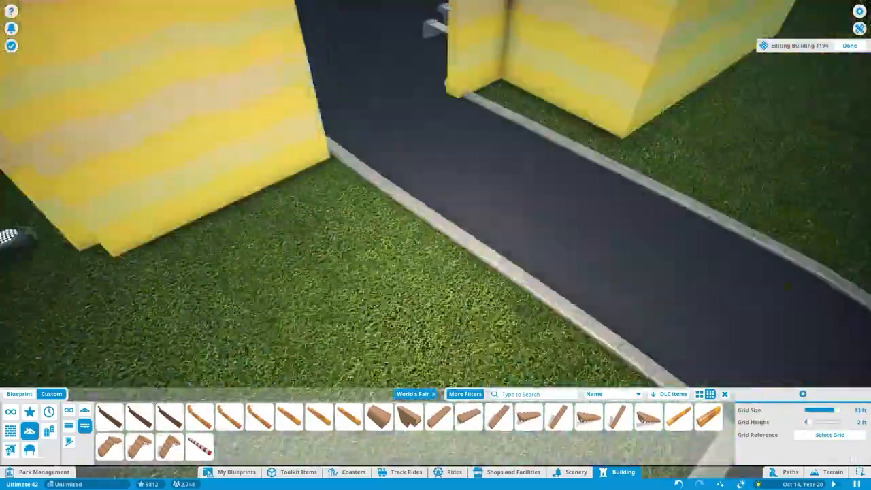
{"action": "left_click", "coordinate": [299, 471]}
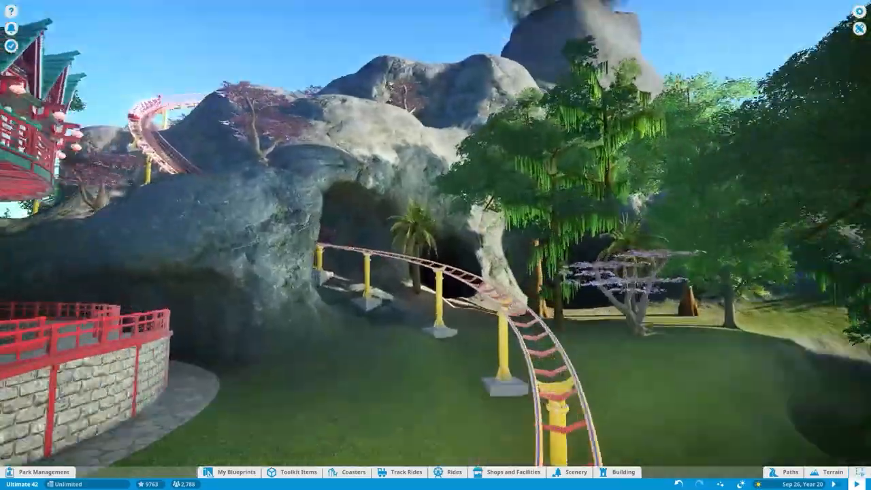
{"action": "left_click", "coordinate": [576, 472]}
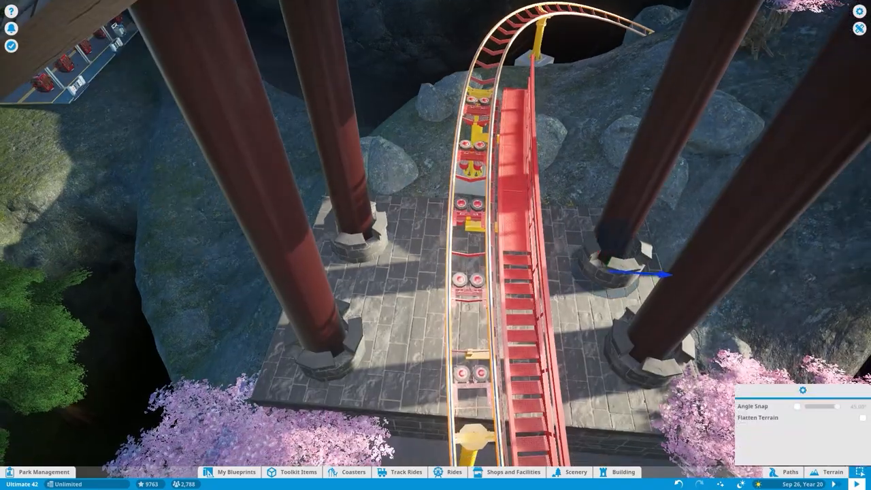
Close the angle snapping panel, keeping the mossy-rock lift hill in view.
{"action": "left_click", "coordinate": [622, 471]}
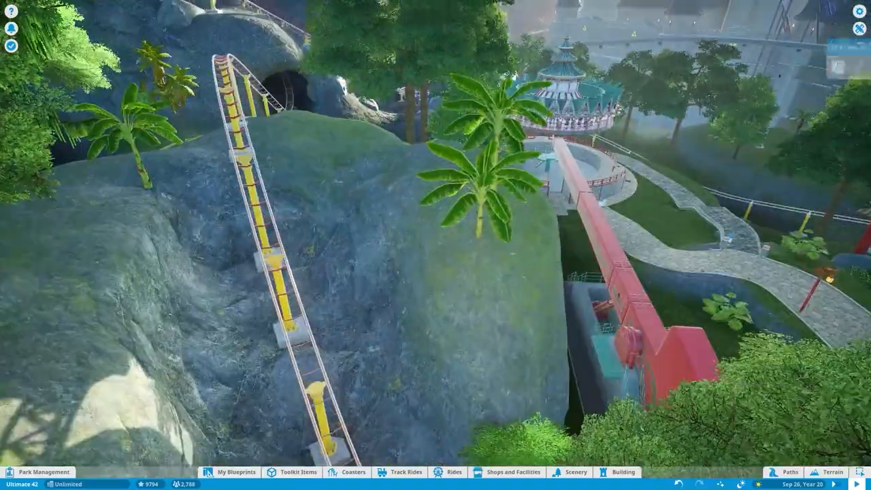
{"action": "left_click", "coordinate": [572, 472]}
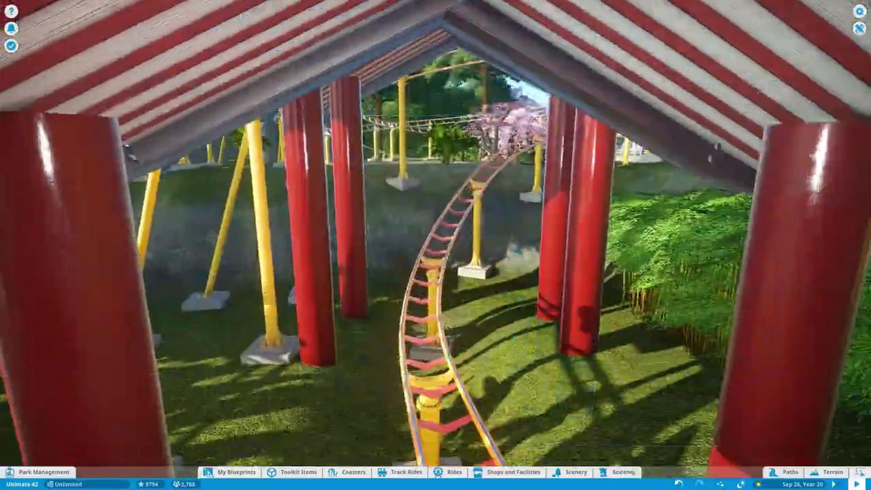
{"action": "left_click", "coordinate": [576, 471]}
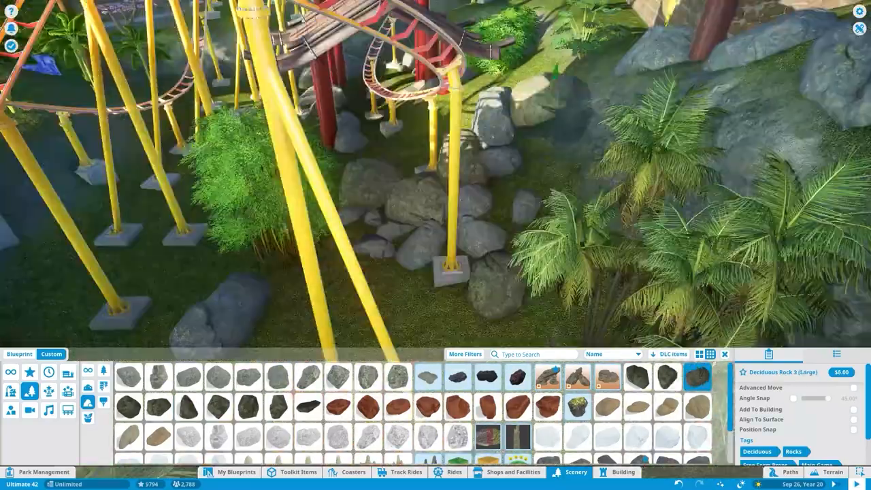
Place large deciduous and alpine rocks among the kids coaster's supports and track.
{"action": "left_click", "coordinate": [667, 378]}
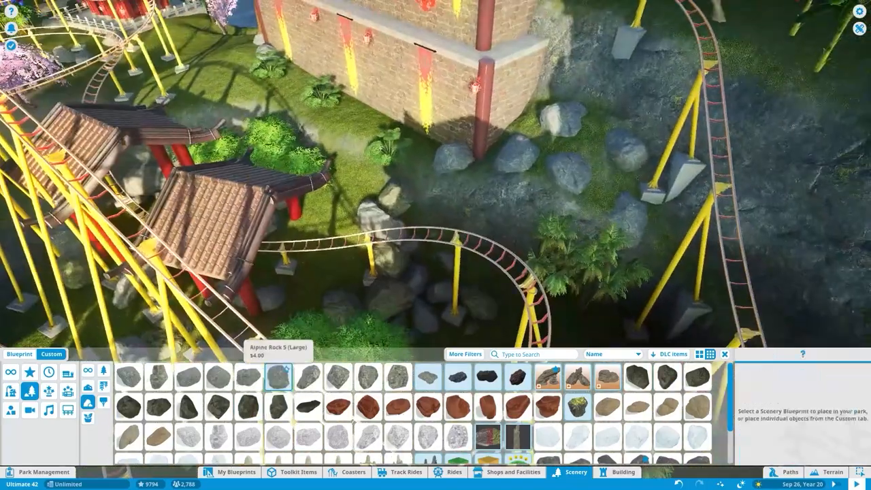
{"action": "left_click", "coordinate": [666, 377]}
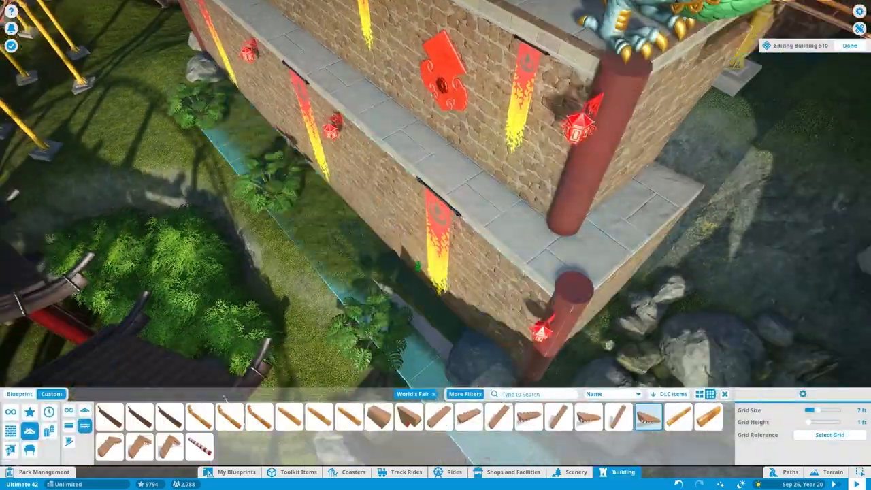
{"action": "left_click", "coordinate": [576, 472]}
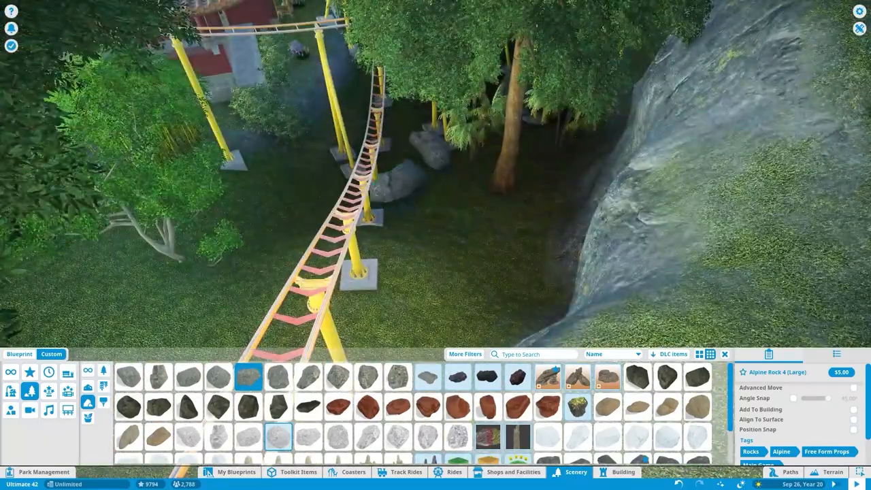
{"action": "left_click", "coordinate": [277, 376]}
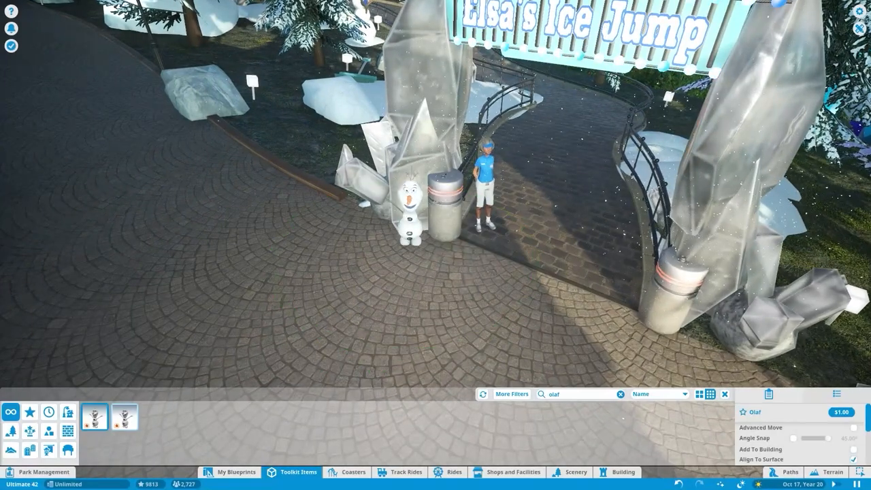
Select the Olaf Plush Stock item for the figure beside Elsa's Ice Jump entrance.
{"action": "left_click", "coordinate": [124, 416]}
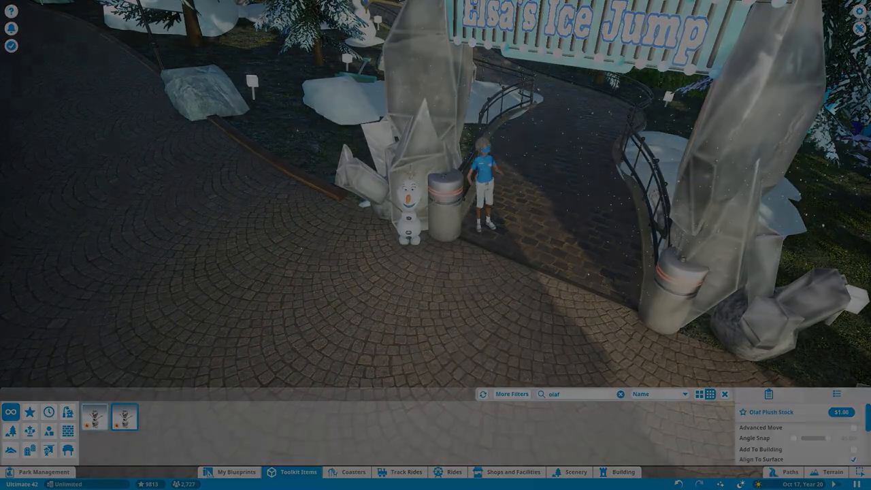